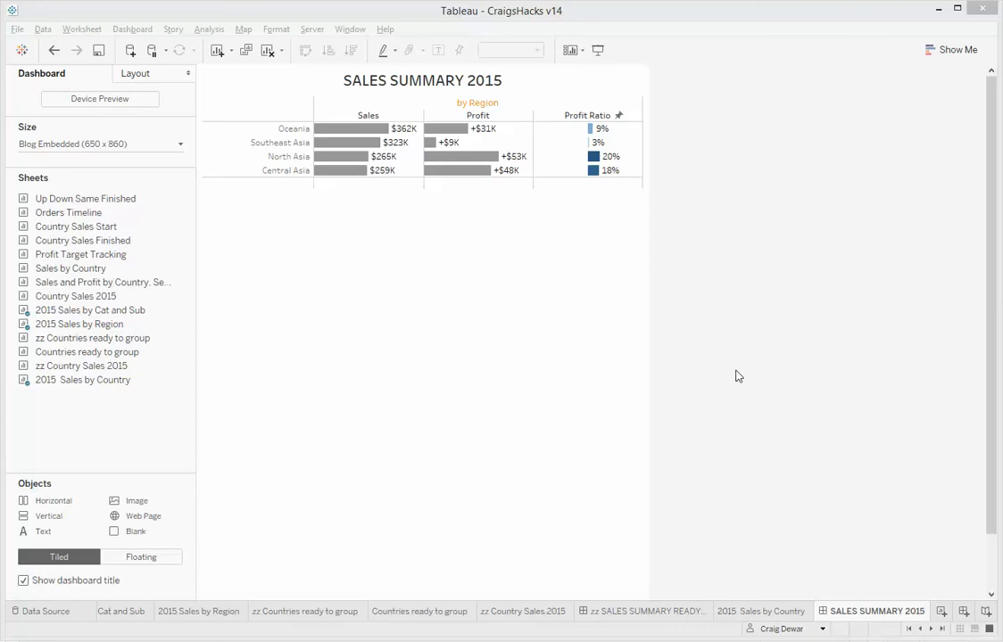
mouse_move(734, 369)
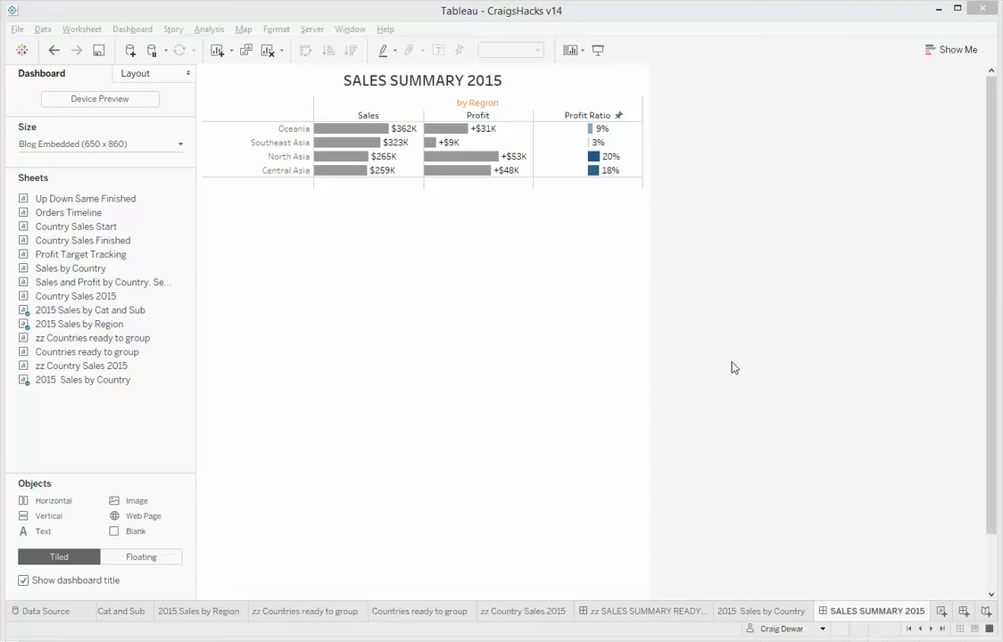
mouse_move(755, 384)
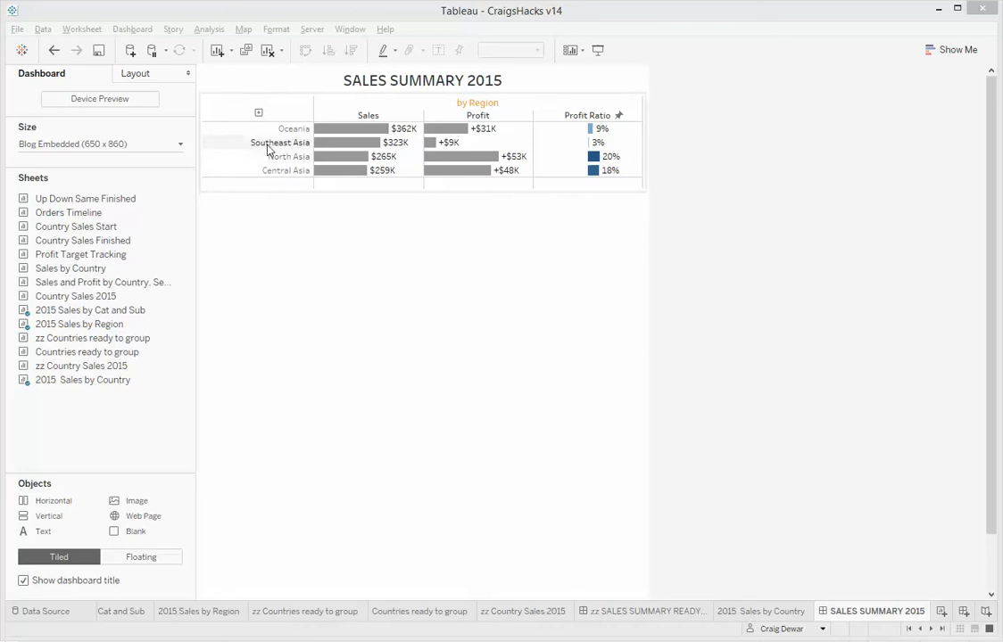
Build the Region Self-Filter sheet with Region on Rows, listing the four regions.
click(280, 142)
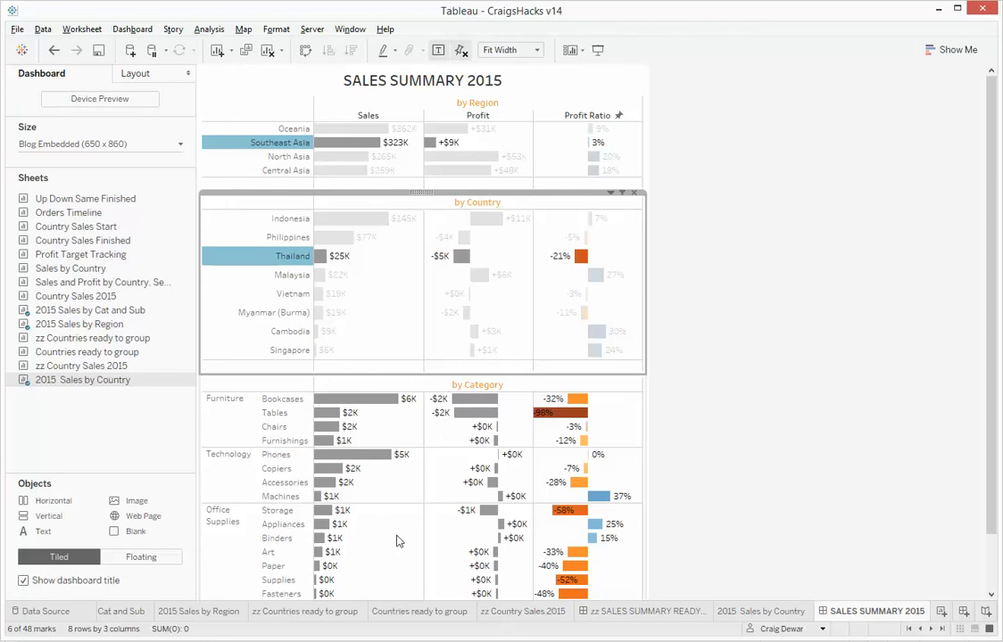
mouse_move(943, 497)
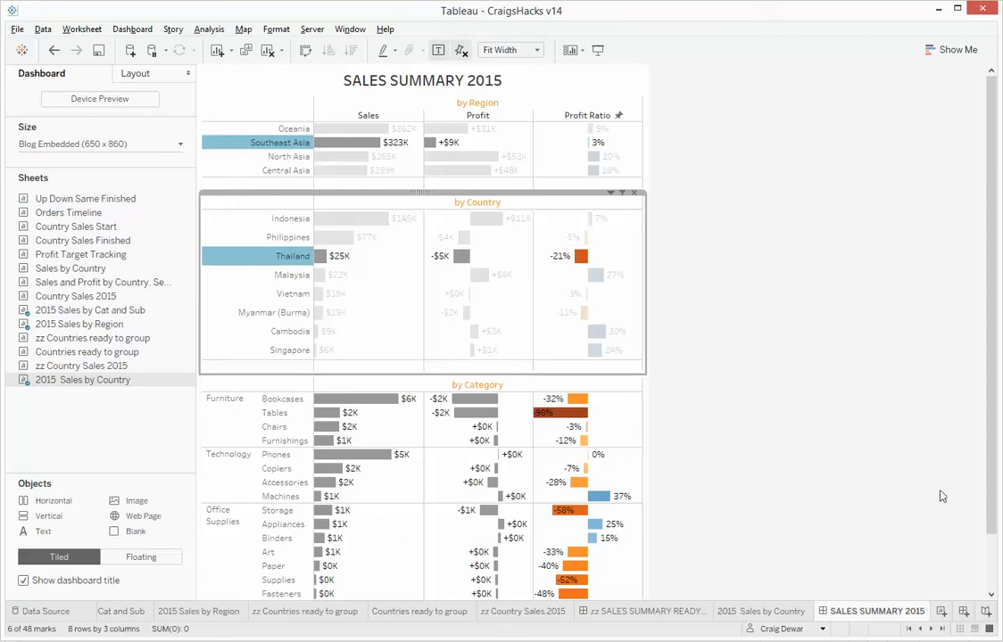
scroll(down, 3)
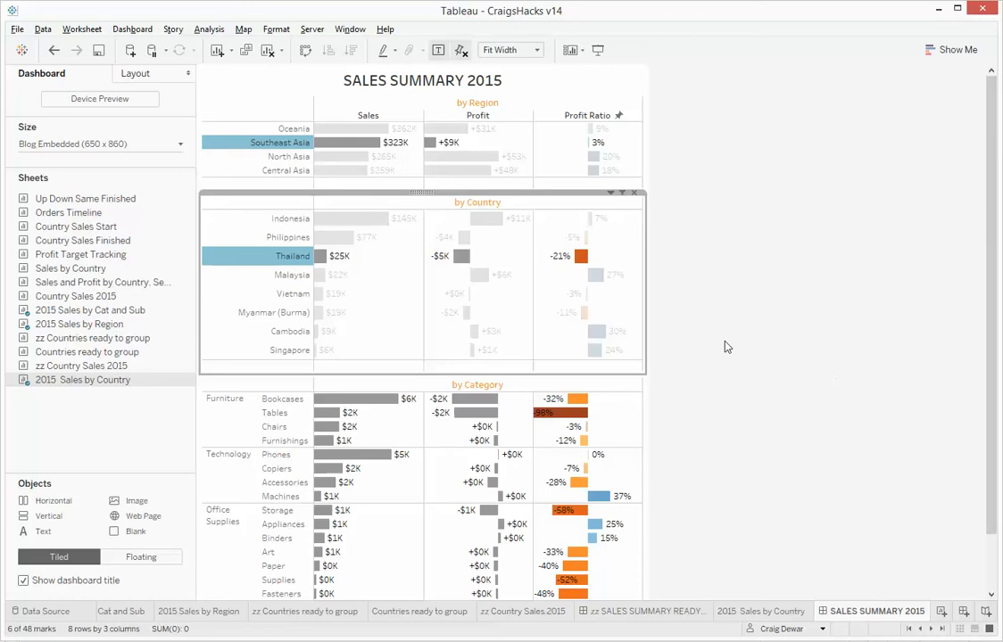
mouse_move(320, 256)
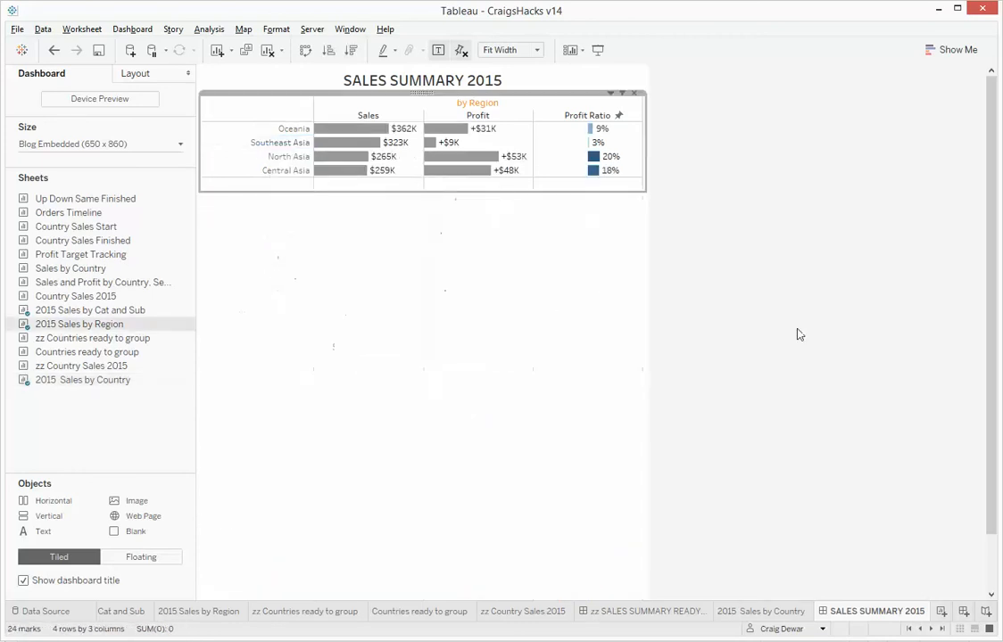
mouse_move(430, 268)
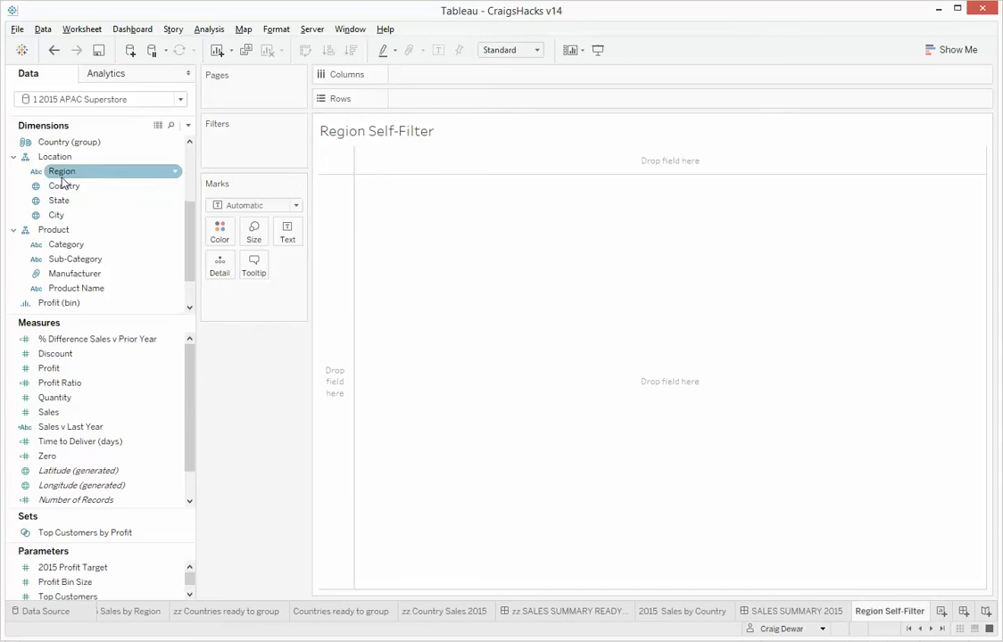
drag(62, 172, 443, 98)
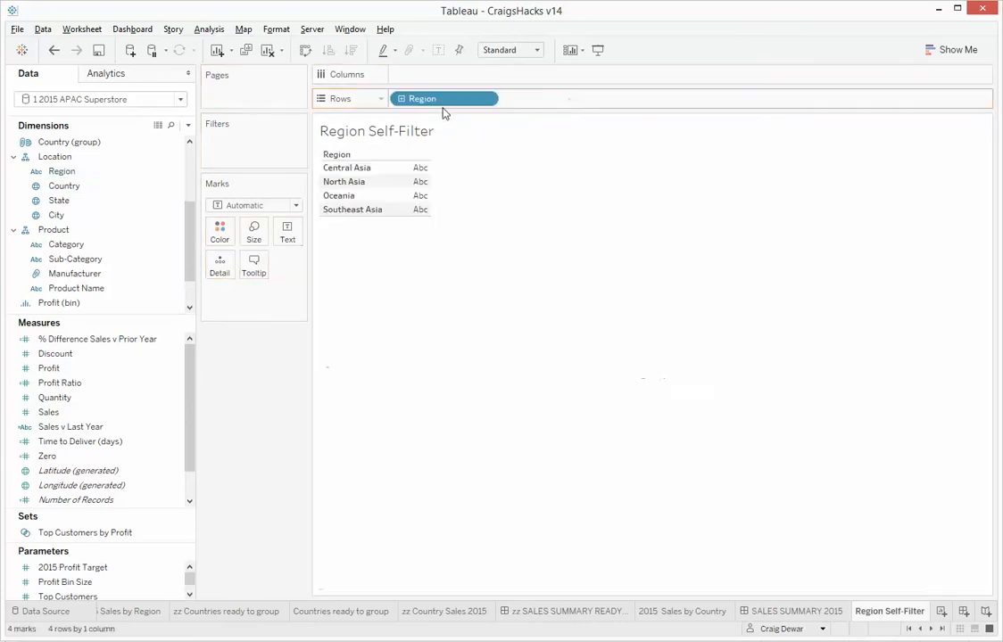
click(793, 611)
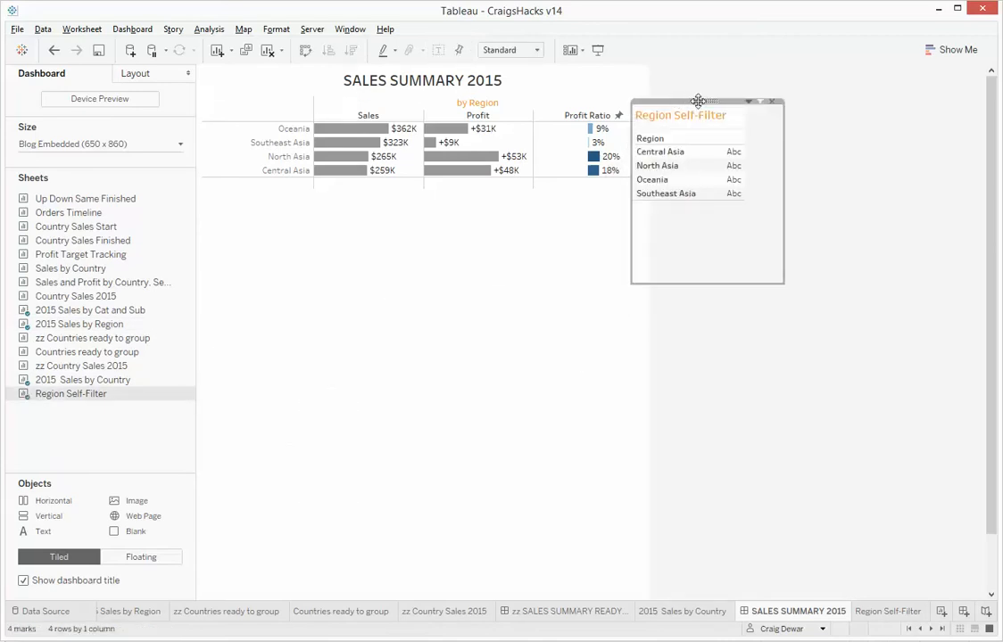
Float the Region Self-Filter sheet on the dashboard at x position 726.
click(136, 73)
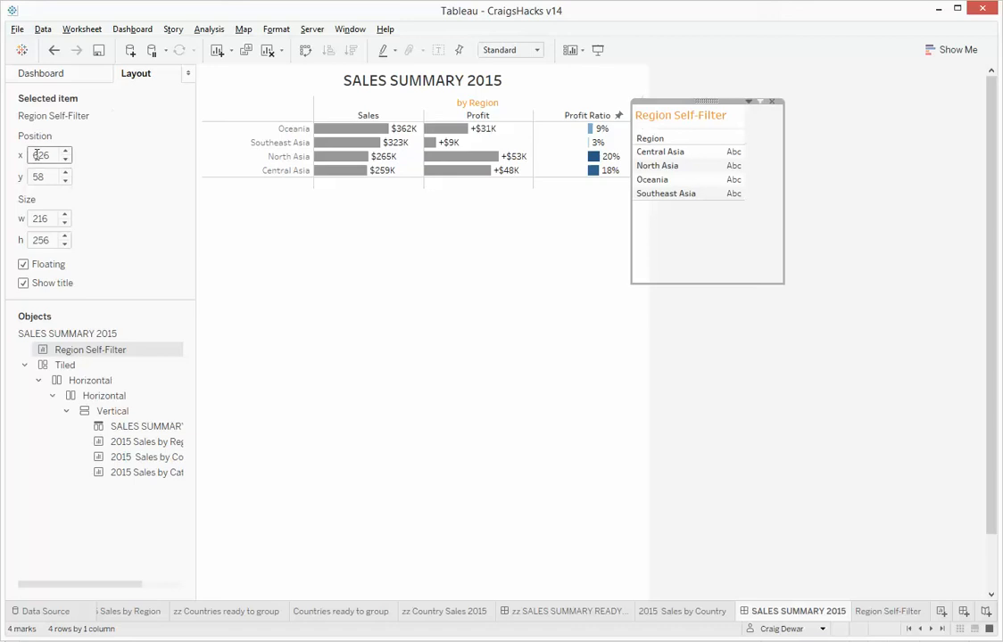
text(1726)
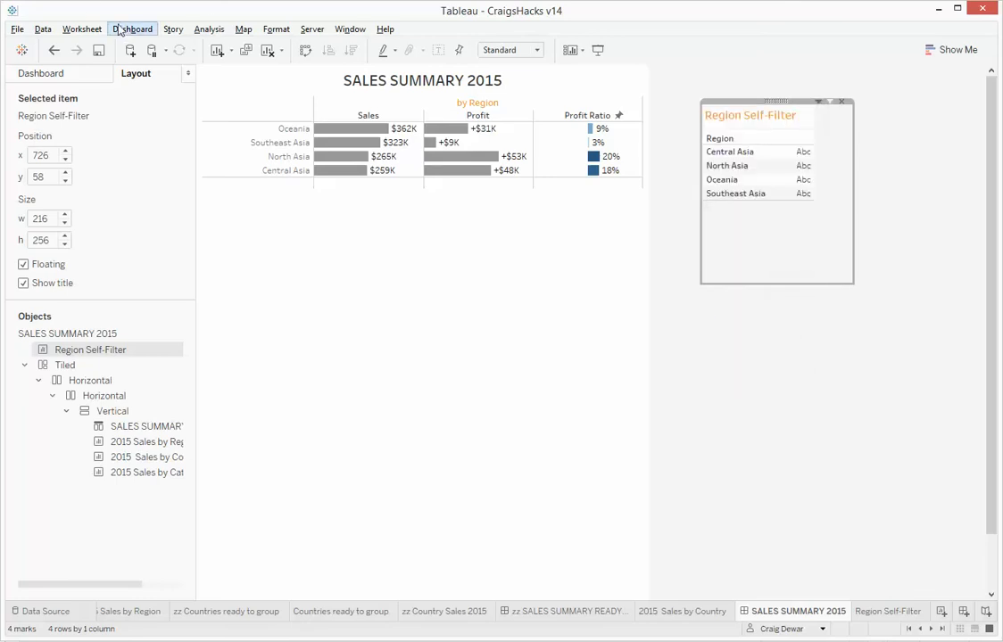
Add filter action Region Self-Filter: 2015 Sales by Region to Region Self-Filter, mapping Region.
click(132, 29)
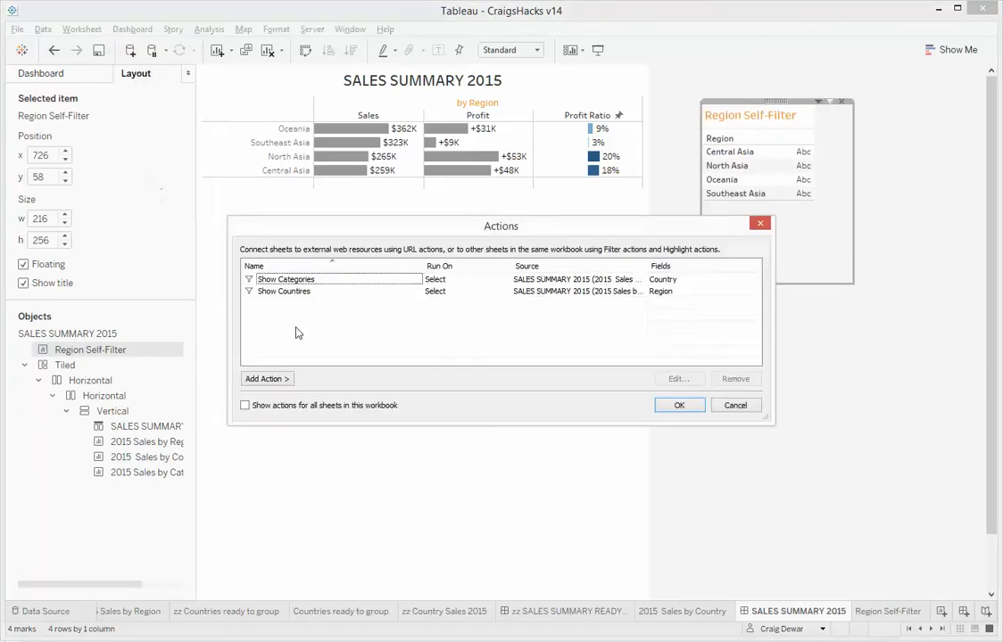
click(266, 378)
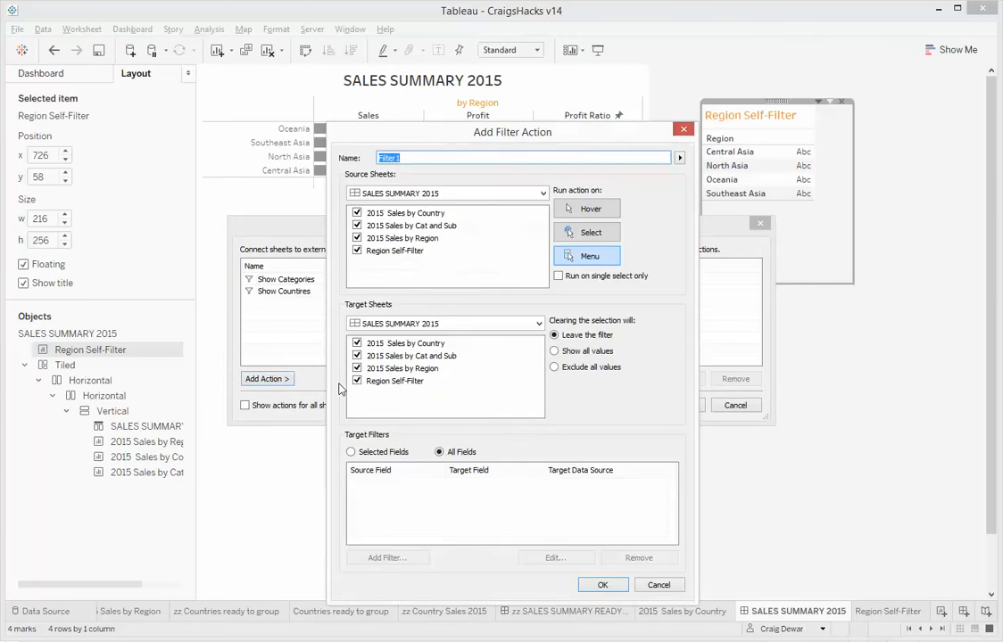
text(Region Self-)
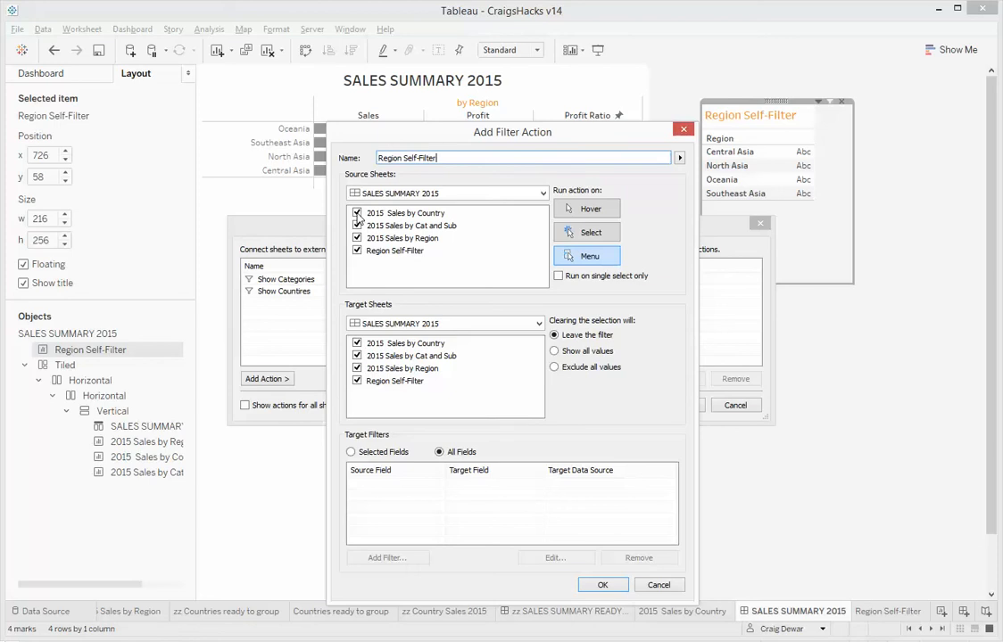
click(358, 212)
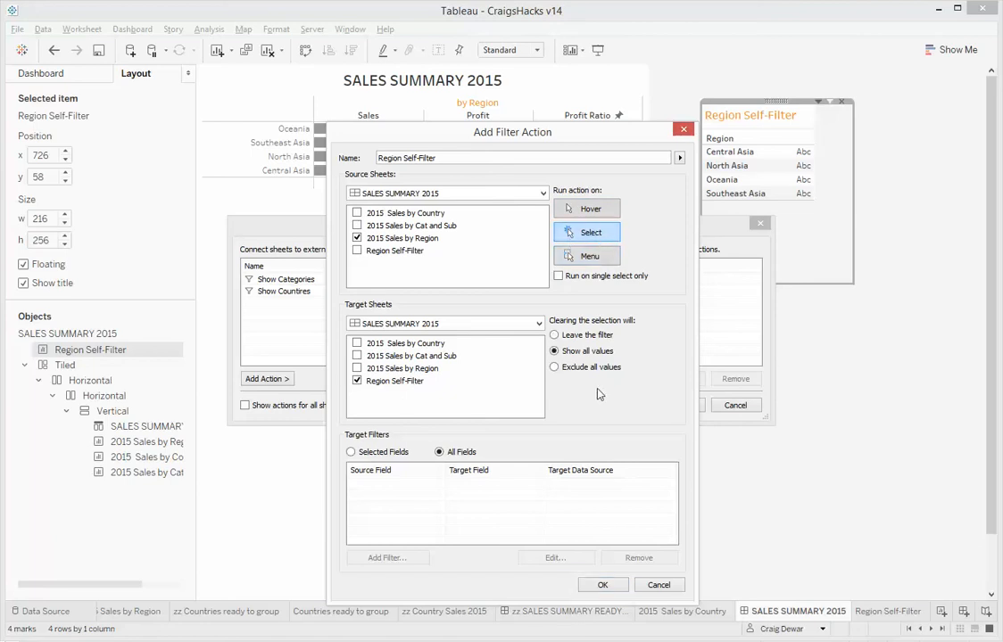
mouse_move(575, 394)
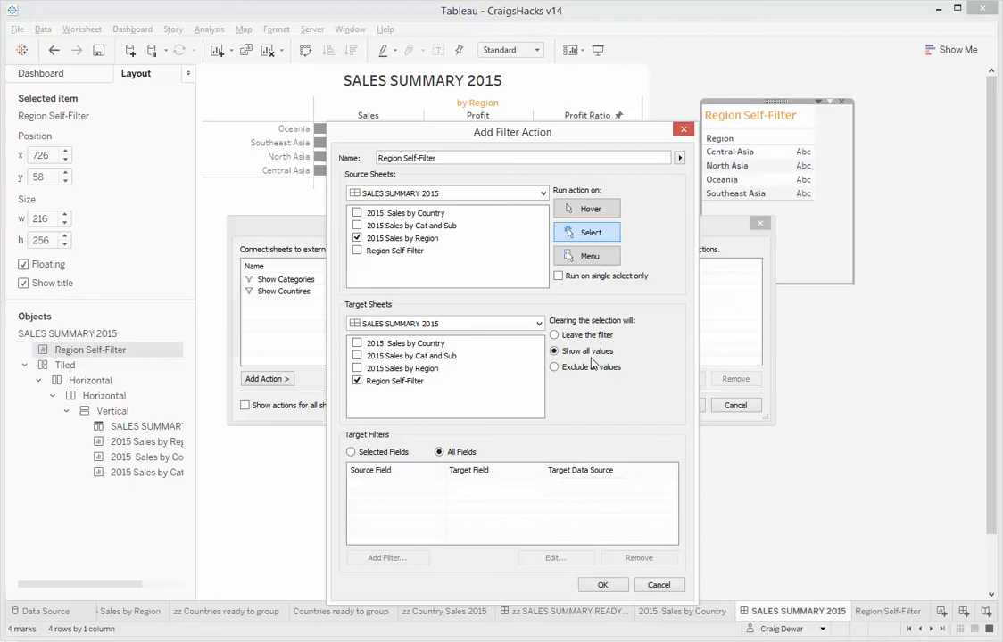
click(350, 452)
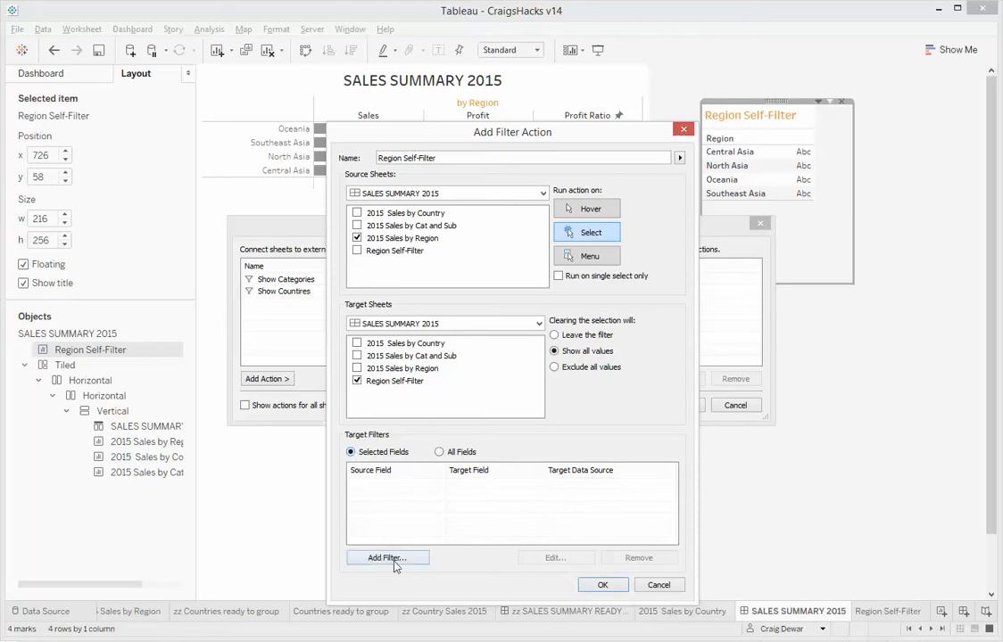
click(387, 557)
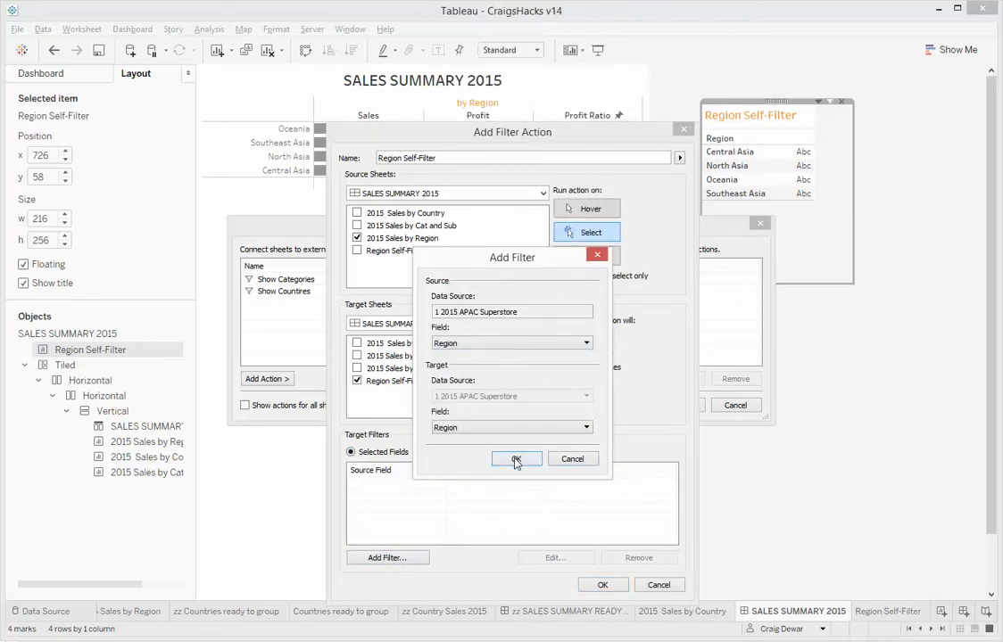
click(516, 459)
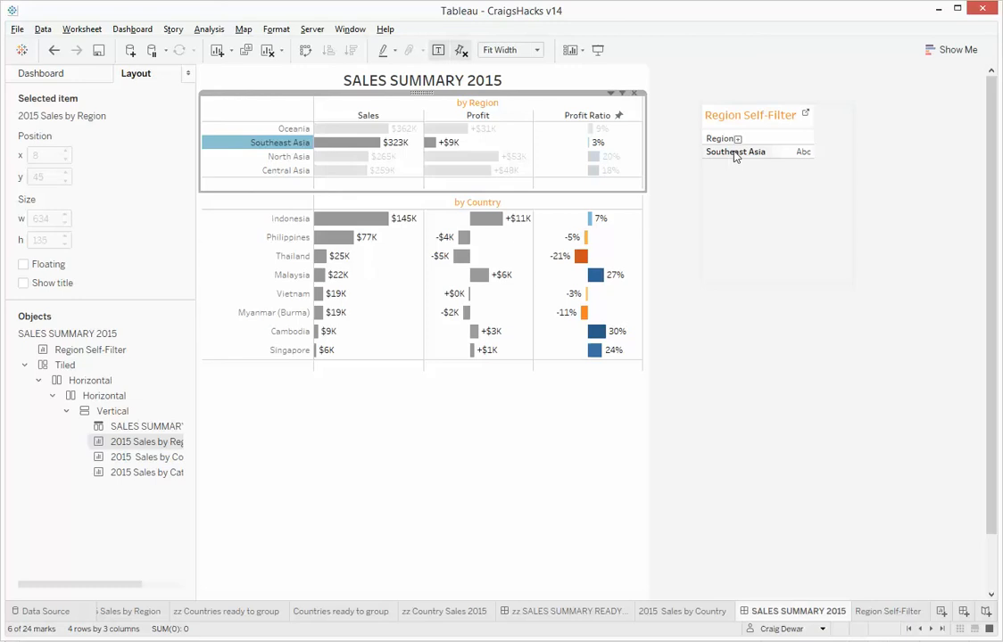
mouse_move(805, 114)
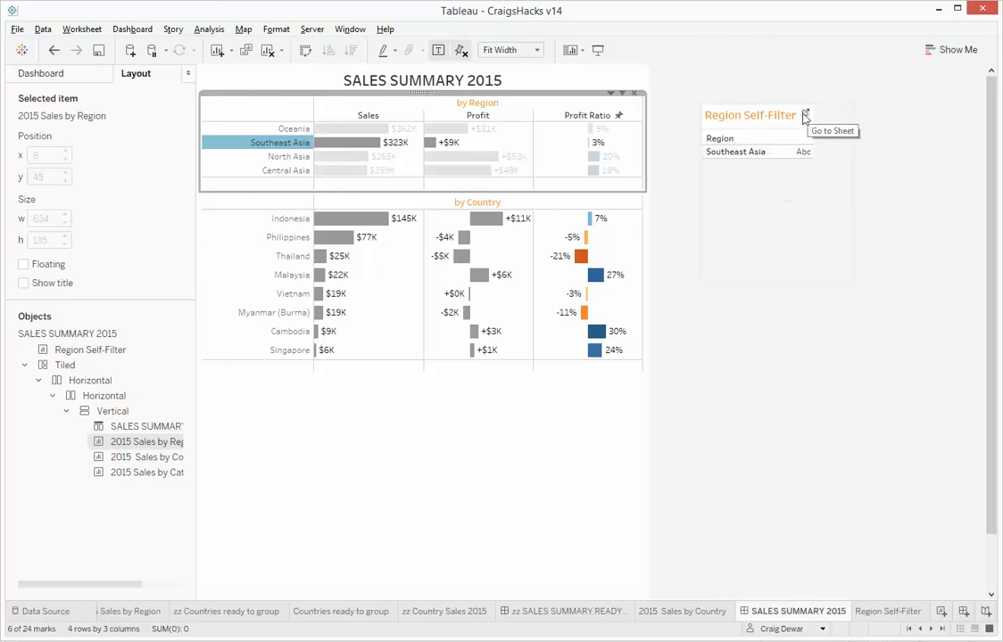
Go to the Region Self-Filter worksheet from its dashboard panel.
click(832, 130)
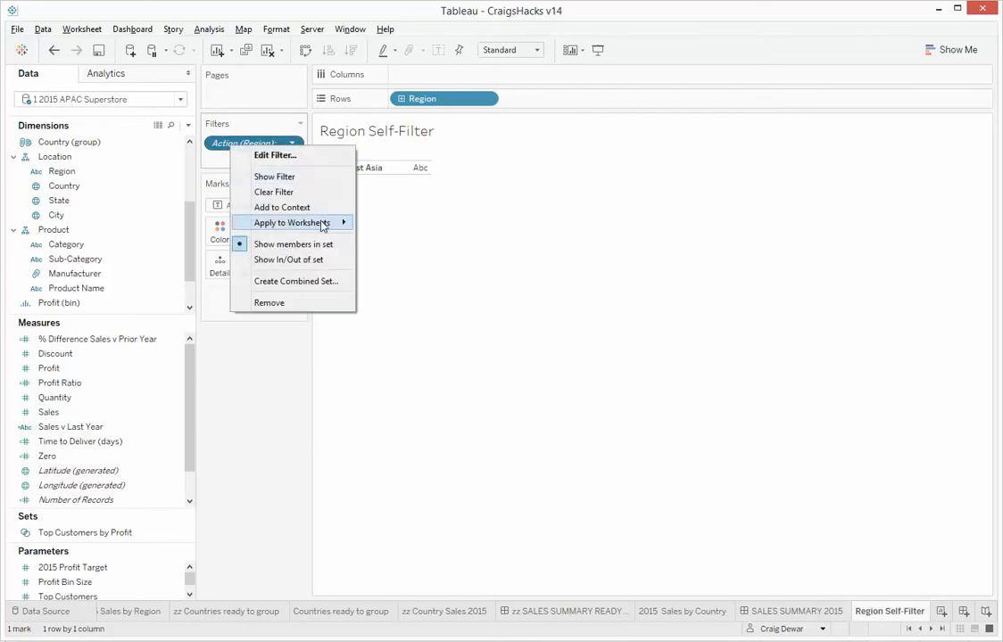
Apply the Region action filter to 2015 Sales by Region too, then test with Southeast Asia.
click(292, 223)
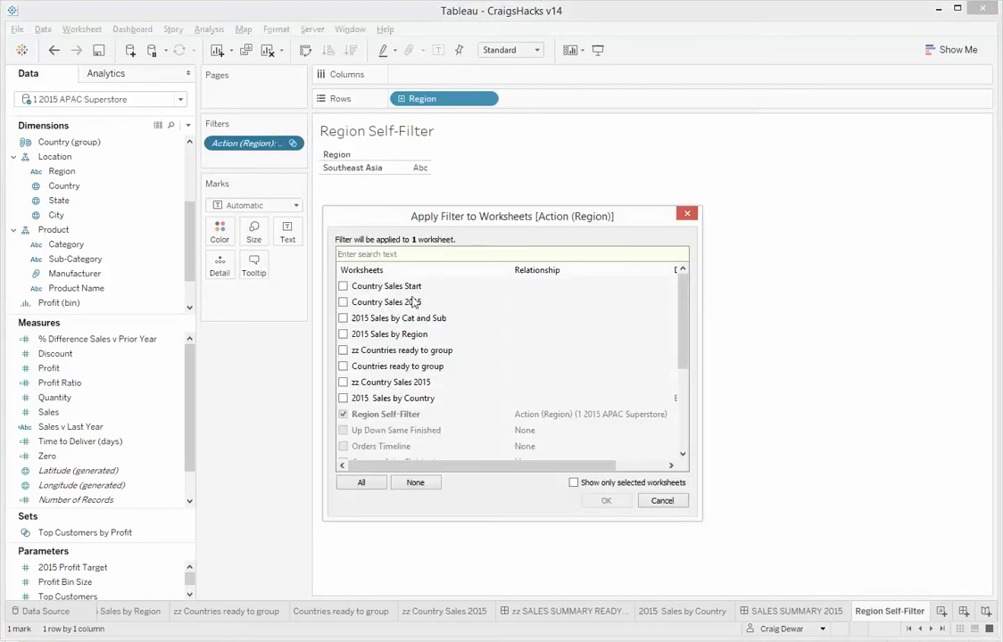
mouse_move(415, 334)
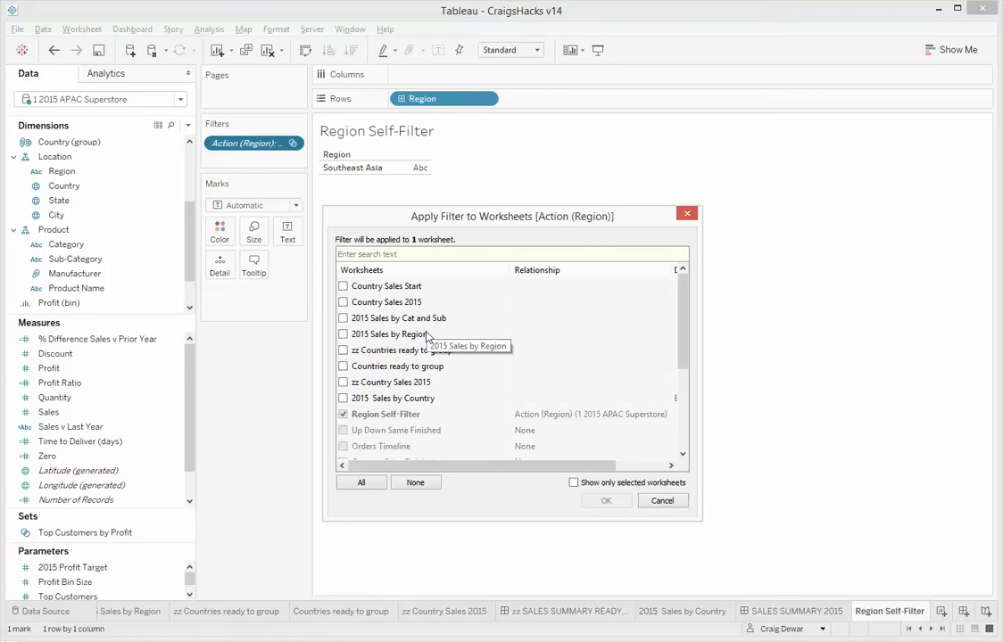
mouse_move(432, 318)
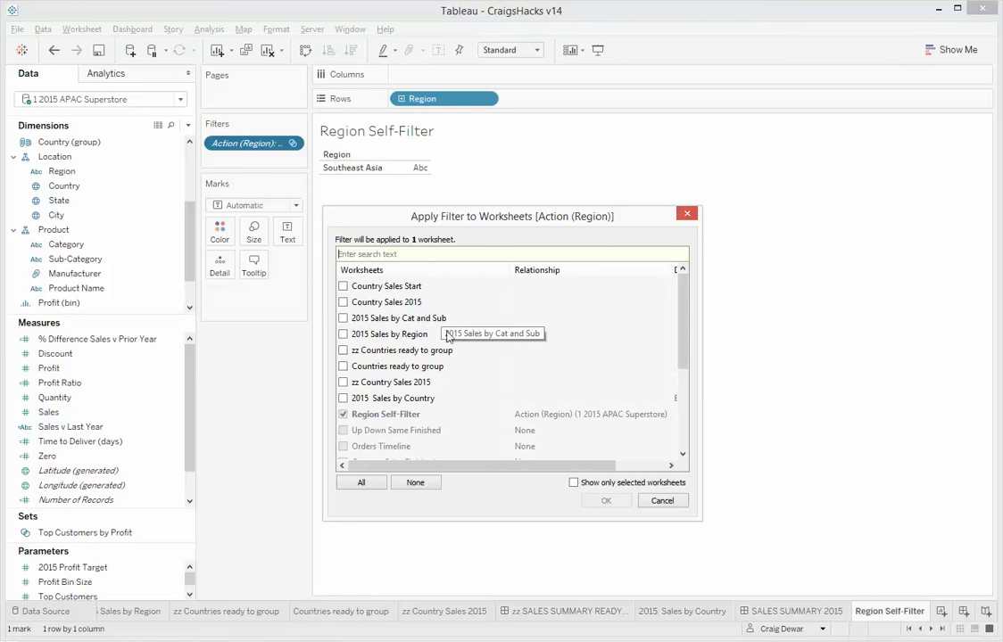
click(343, 334)
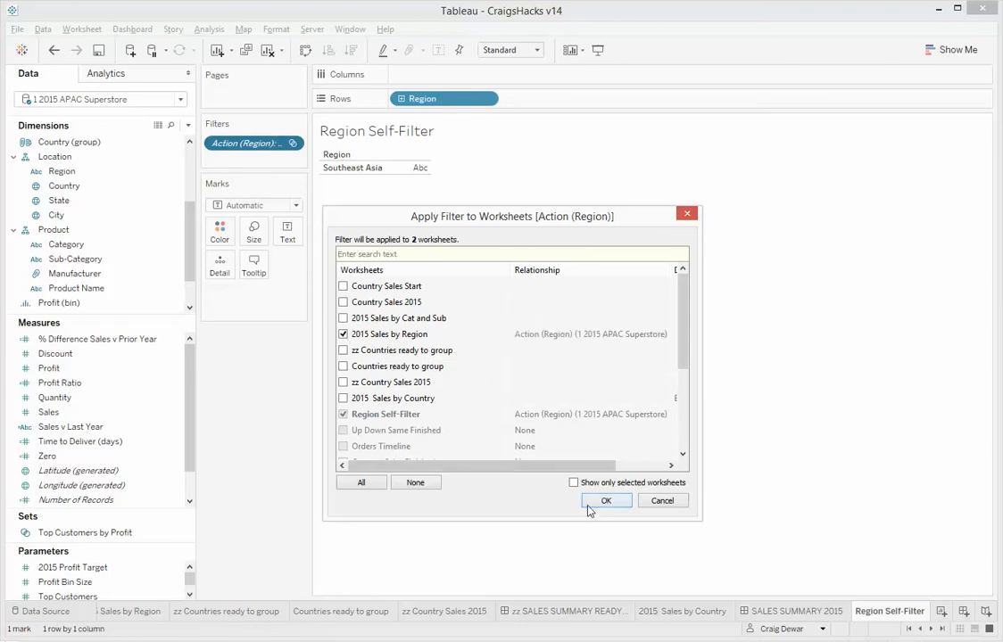
click(605, 501)
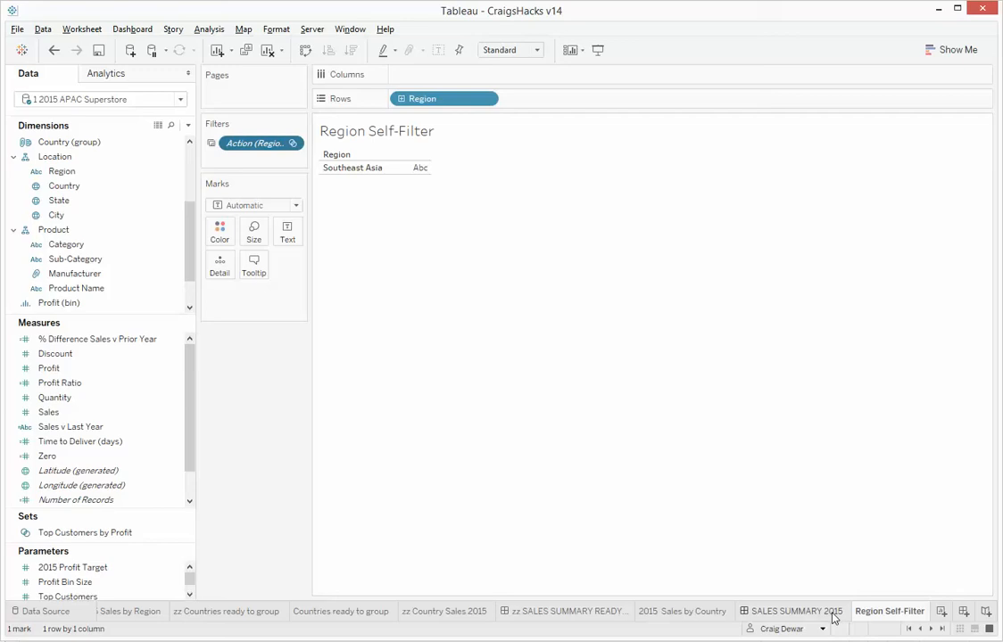
click(796, 611)
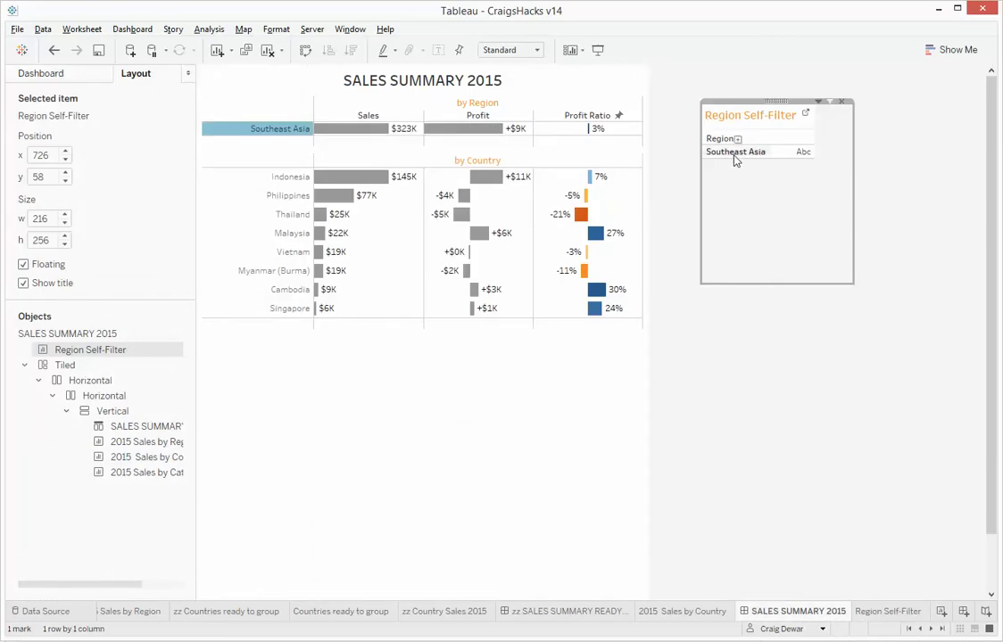
click(279, 128)
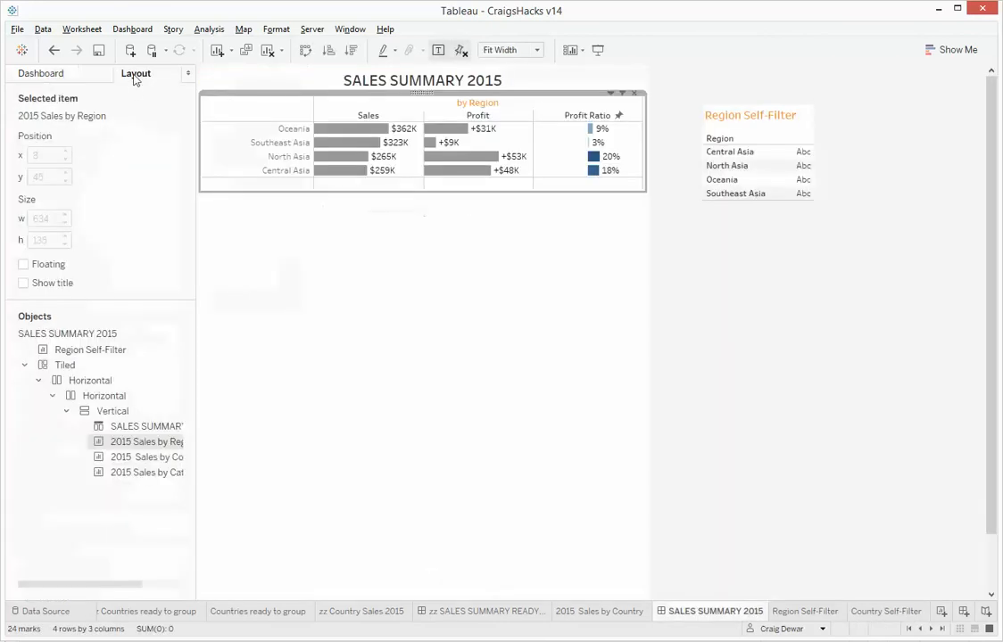
Float the Country Self-Filter sheet below Region Self-Filter and select Southeast Asia.
click(41, 73)
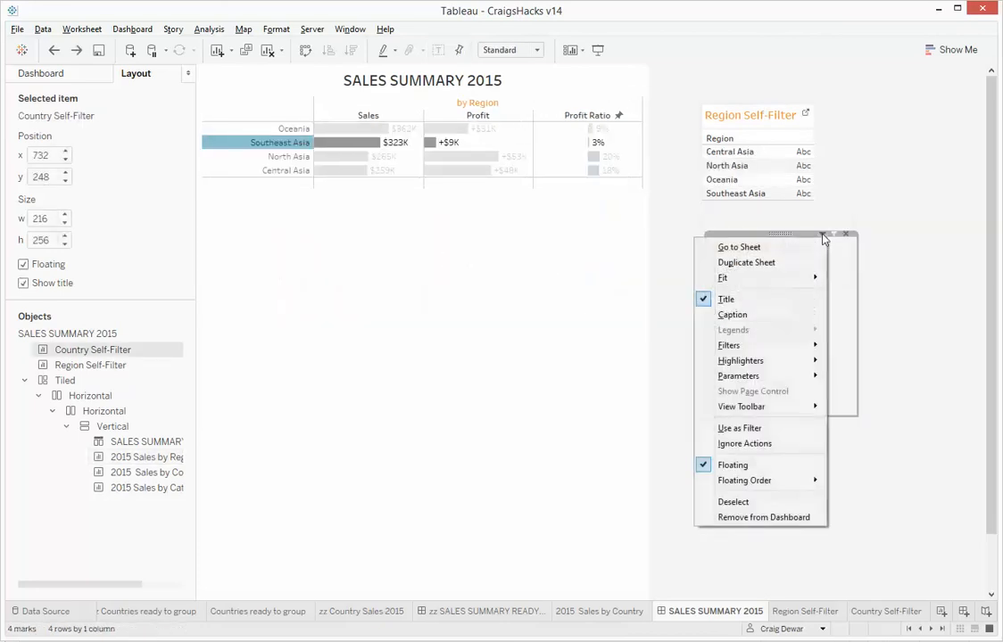
mouse_move(745, 443)
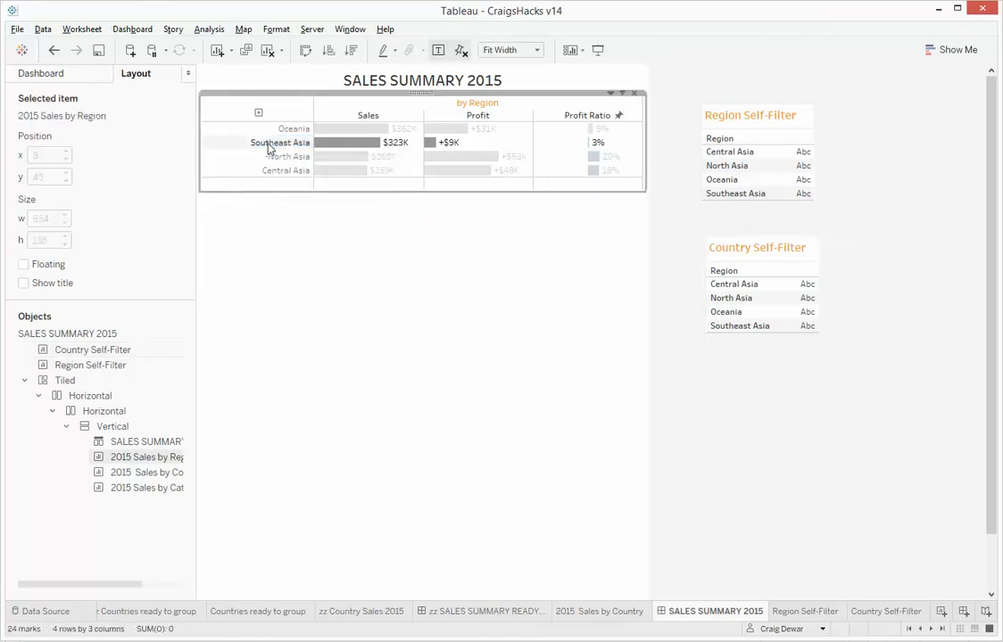
click(280, 143)
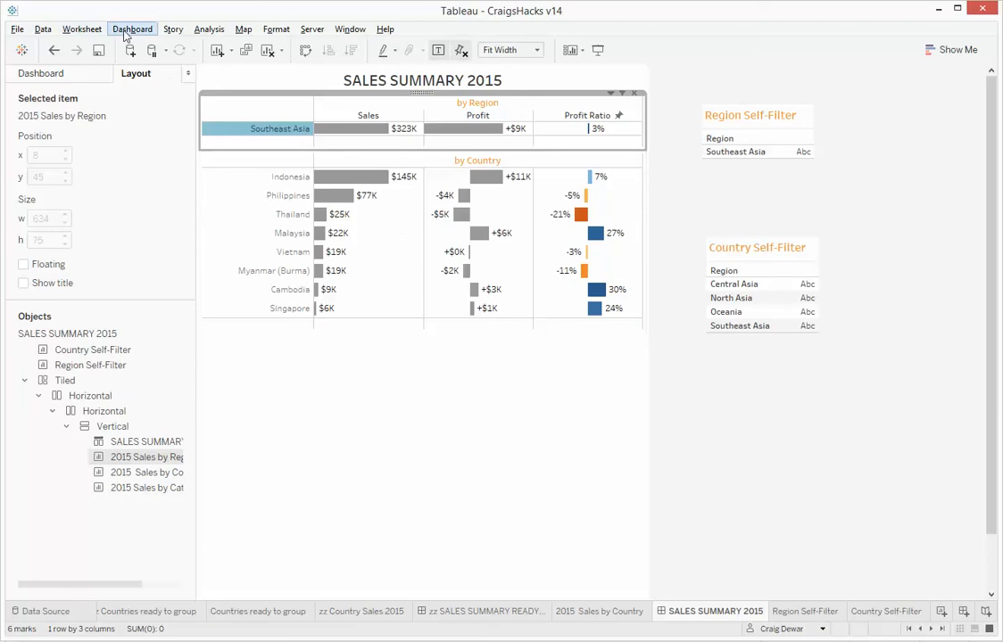
Add filter action from 2015 Sales by Country to Country Self-Filter, mapping Country to Country.
click(132, 29)
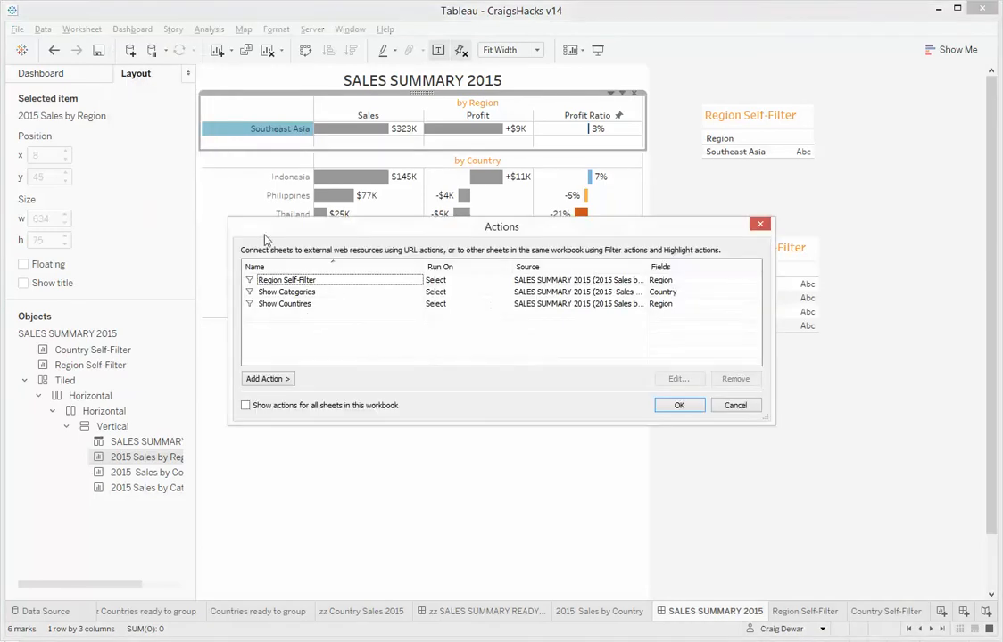
click(266, 378)
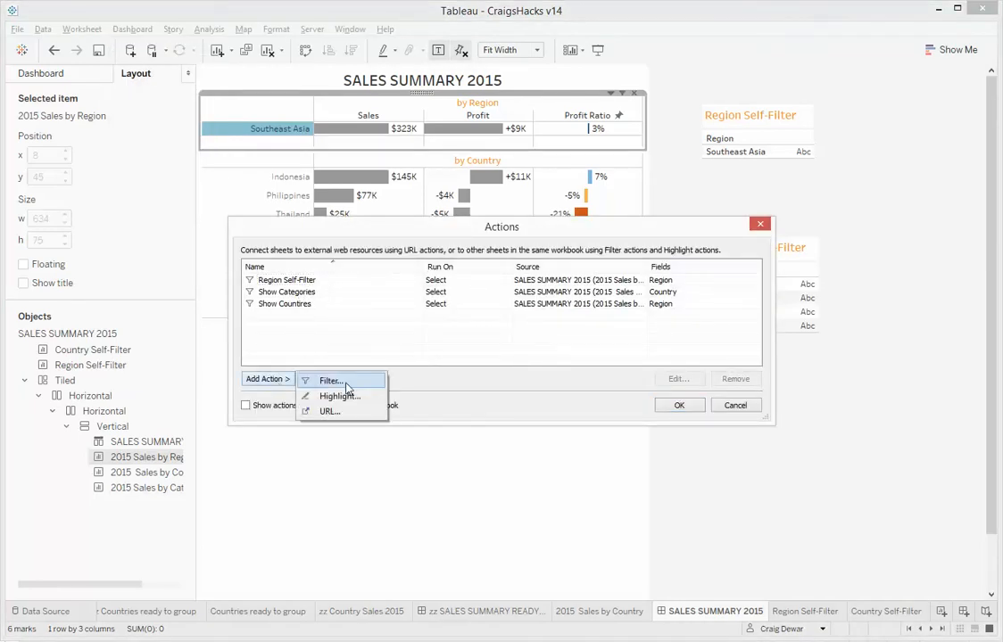
click(331, 381)
text(Country Self-Filter)
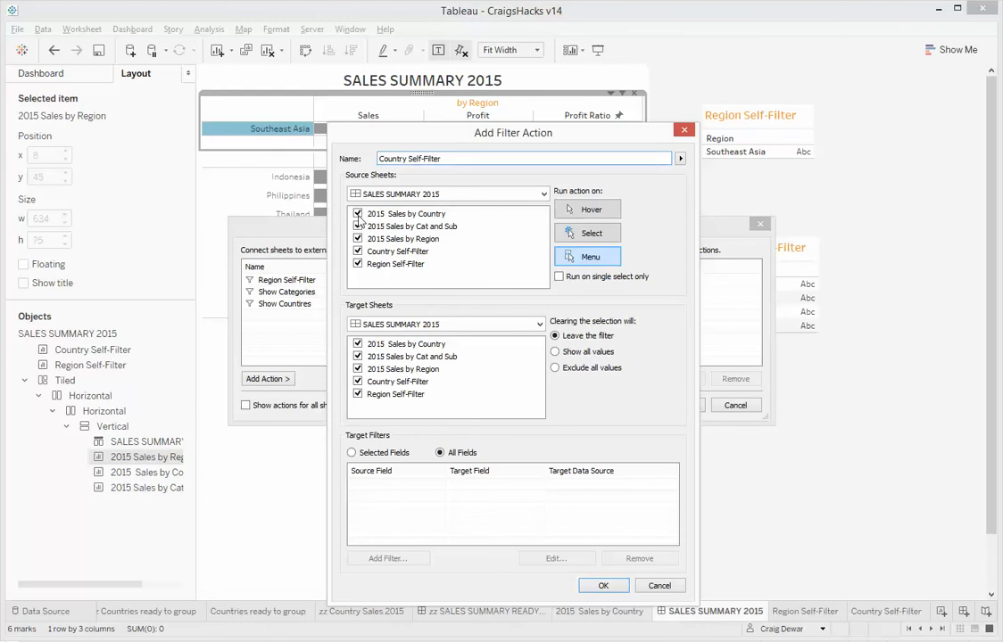
click(357, 214)
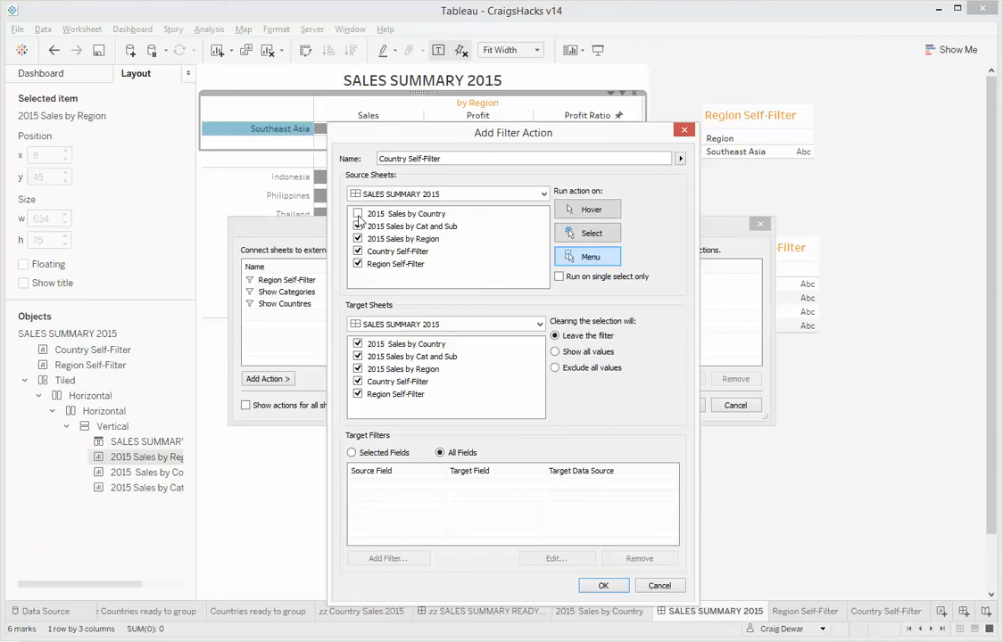
click(357, 213)
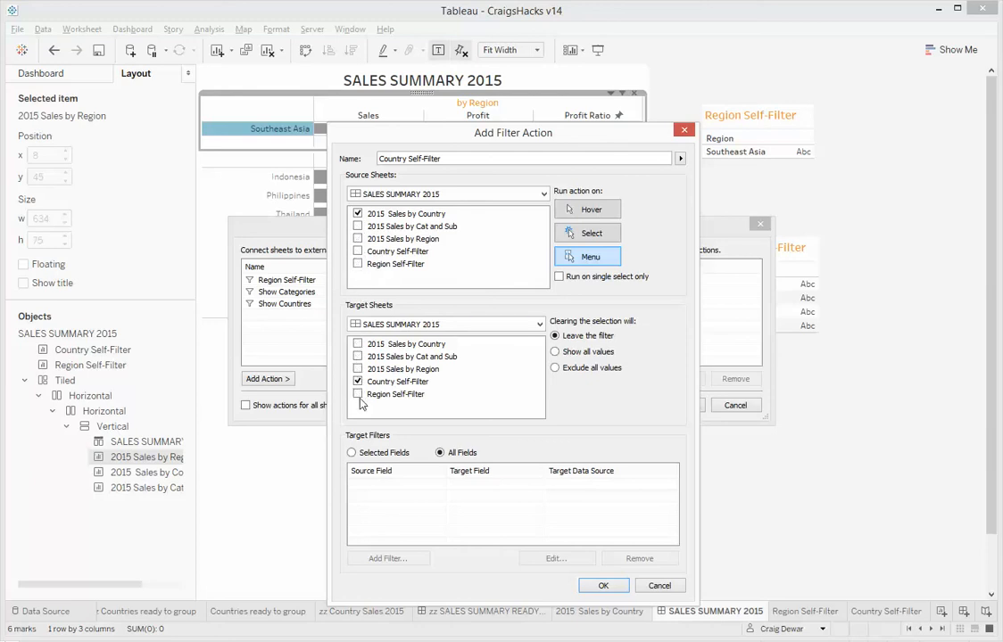
click(351, 452)
text(co)
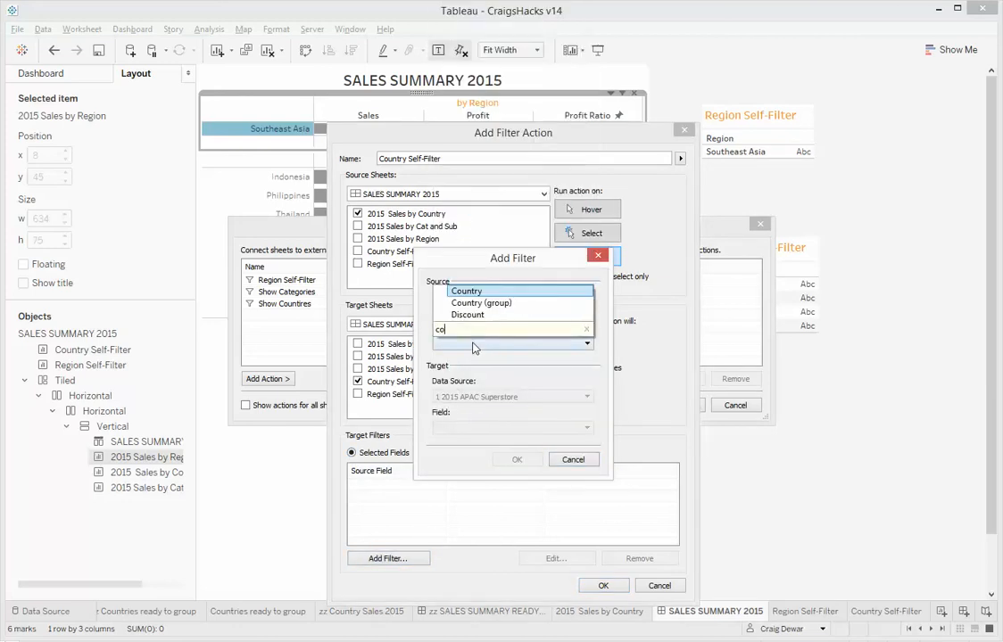
click(466, 291)
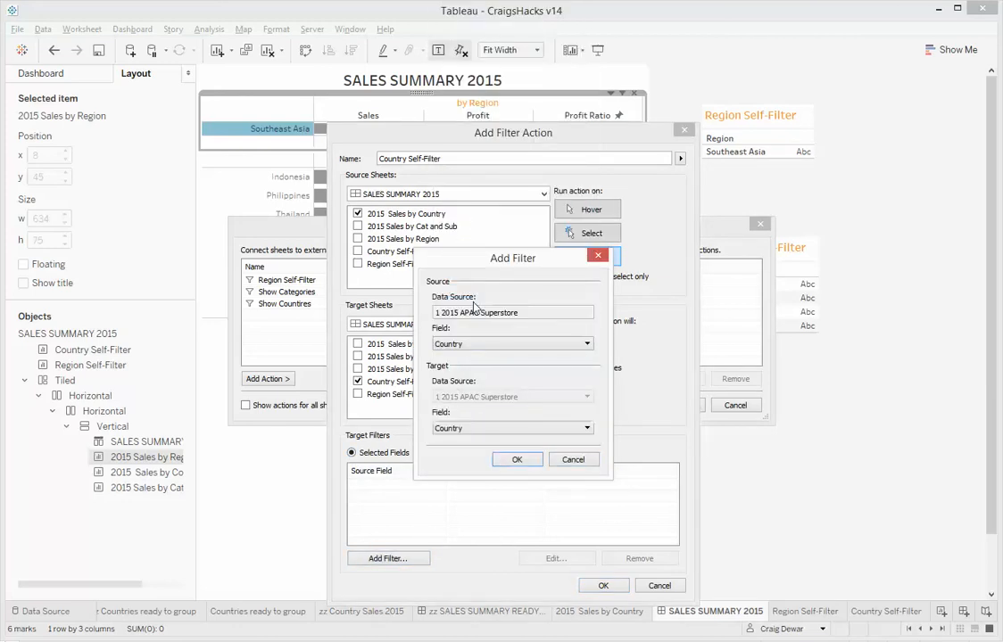
click(517, 458)
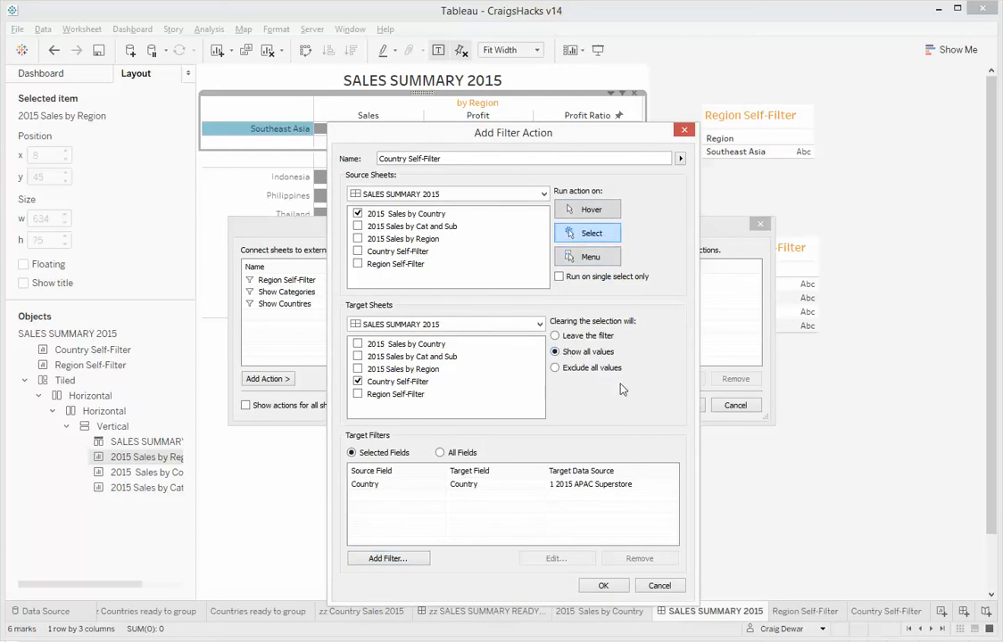
click(603, 585)
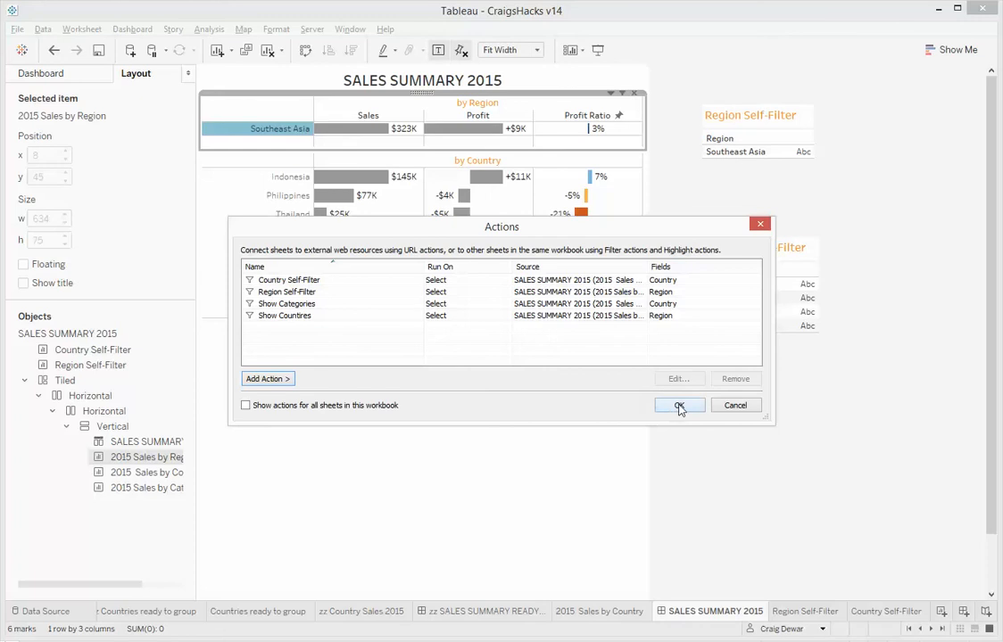
Replace Region with Country on the Country Self-Filter sheet's Rows, then return to the dashboard.
click(679, 405)
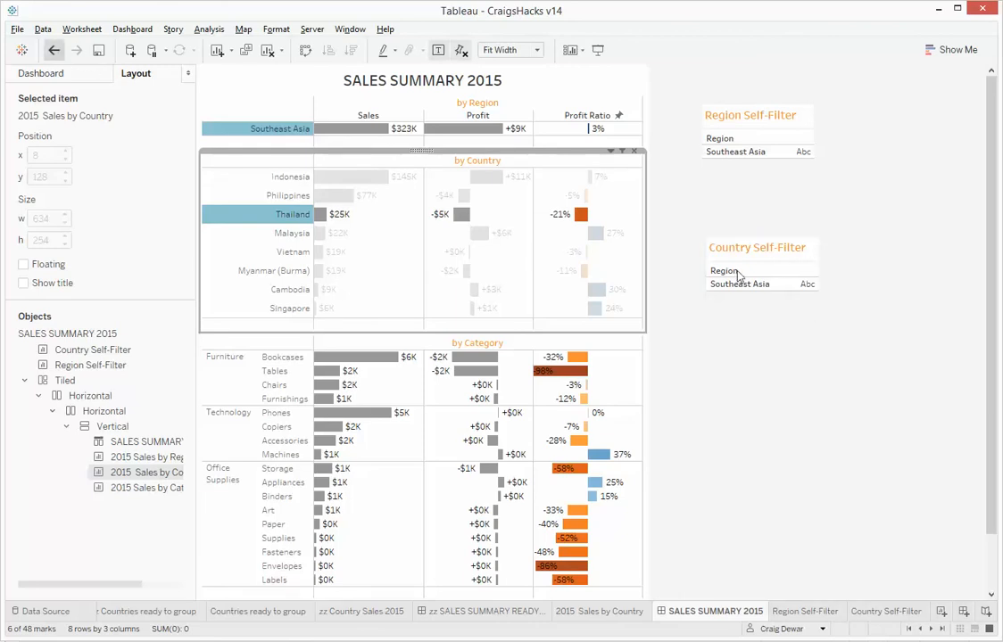
click(887, 611)
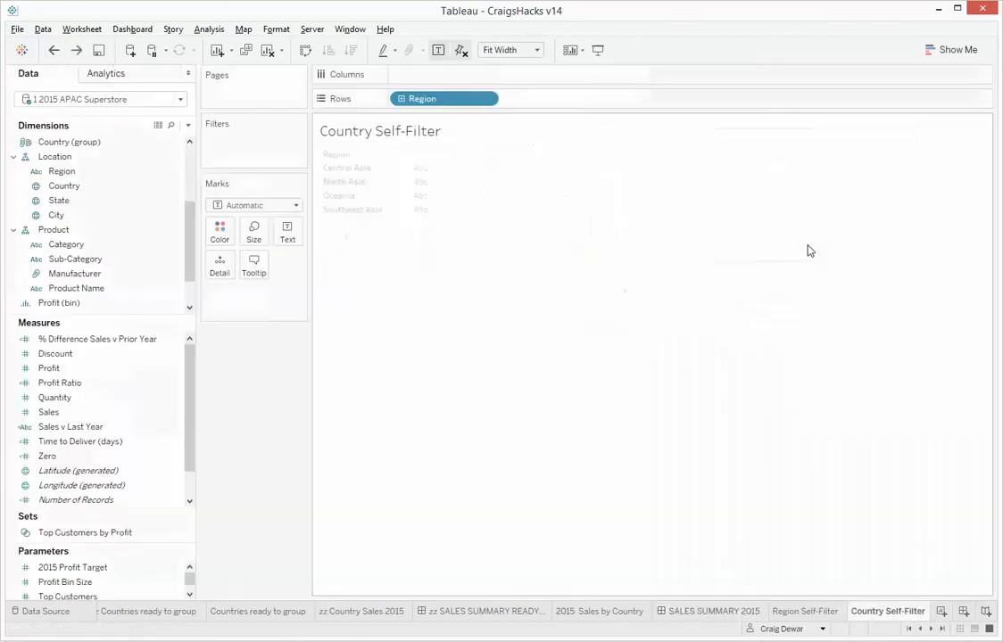
click(64, 186)
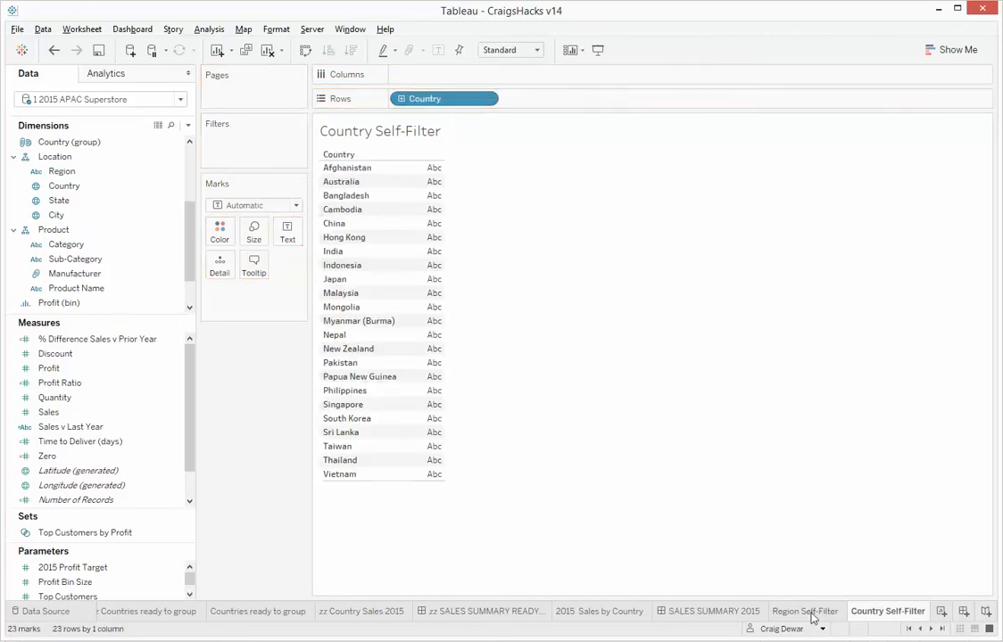
click(714, 611)
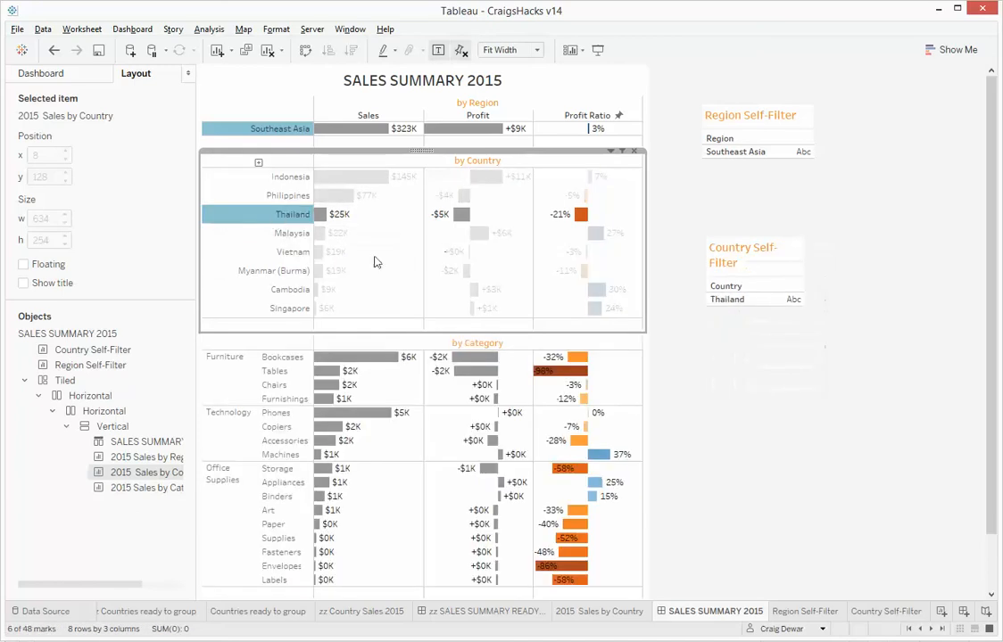
mouse_move(370, 412)
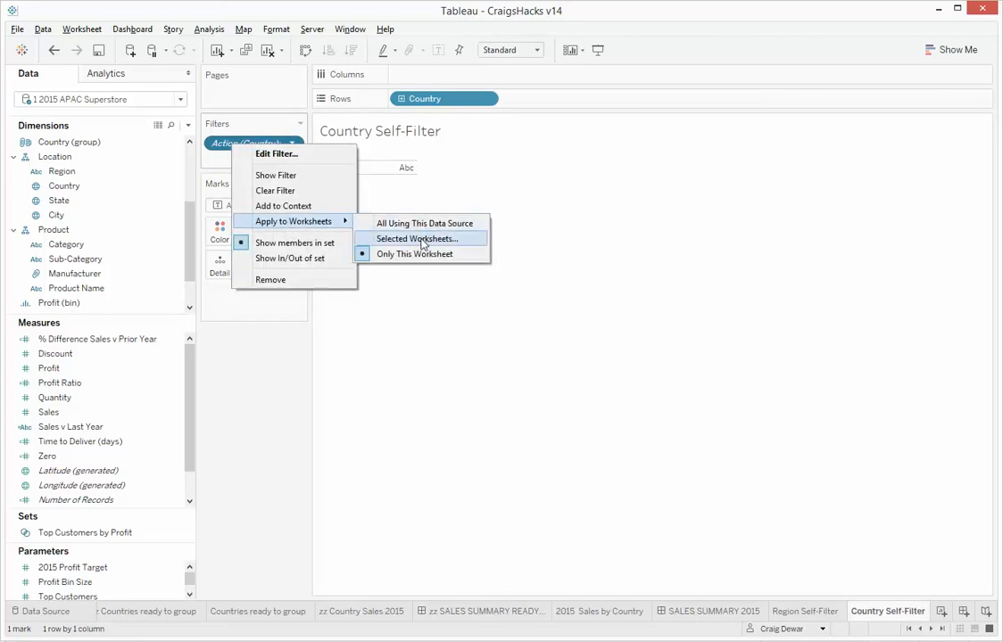
Review which worksheets the Action (Country) filter applies to.
click(417, 238)
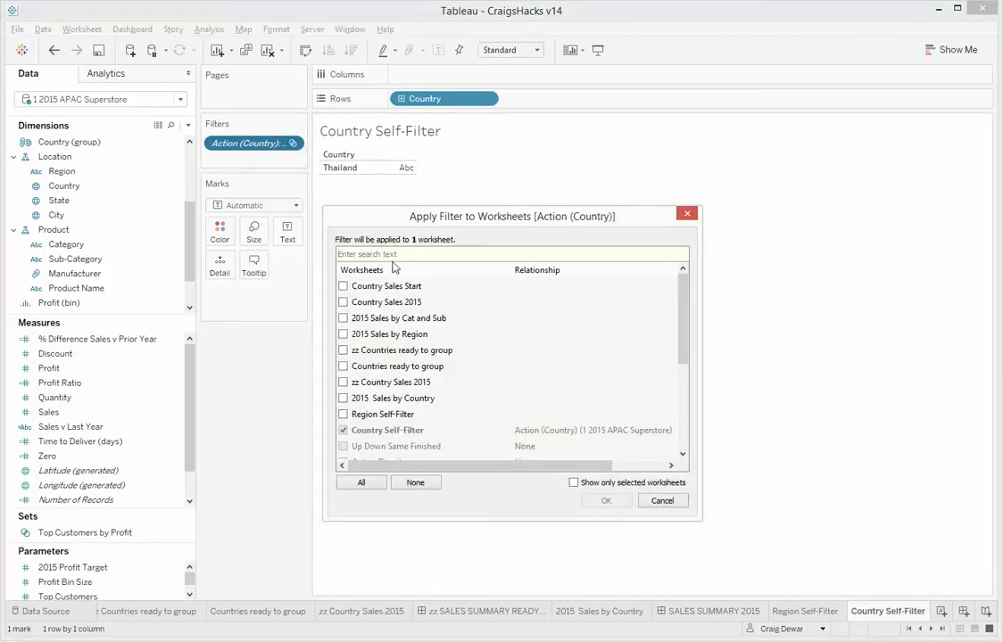
mouse_move(404, 419)
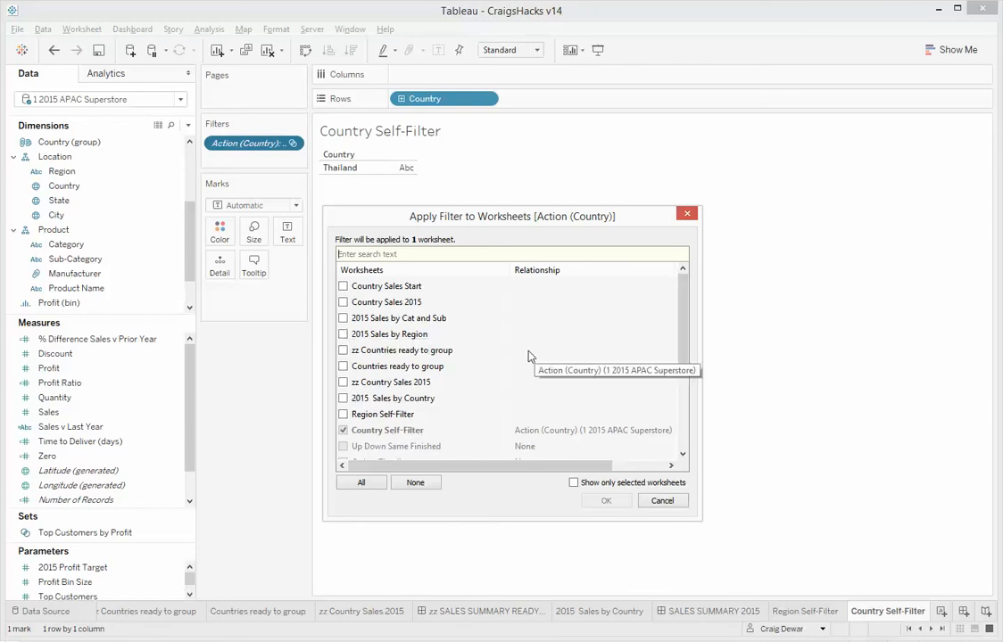
mouse_move(501, 361)
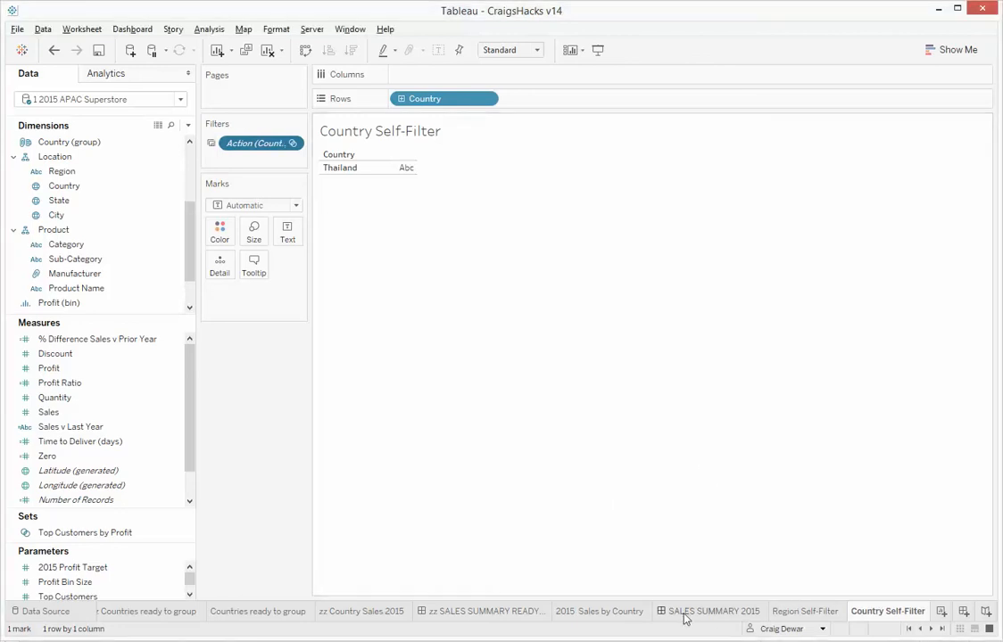
Select Central Asia, then Pakistan, to show Pakistan's category sales.
click(713, 611)
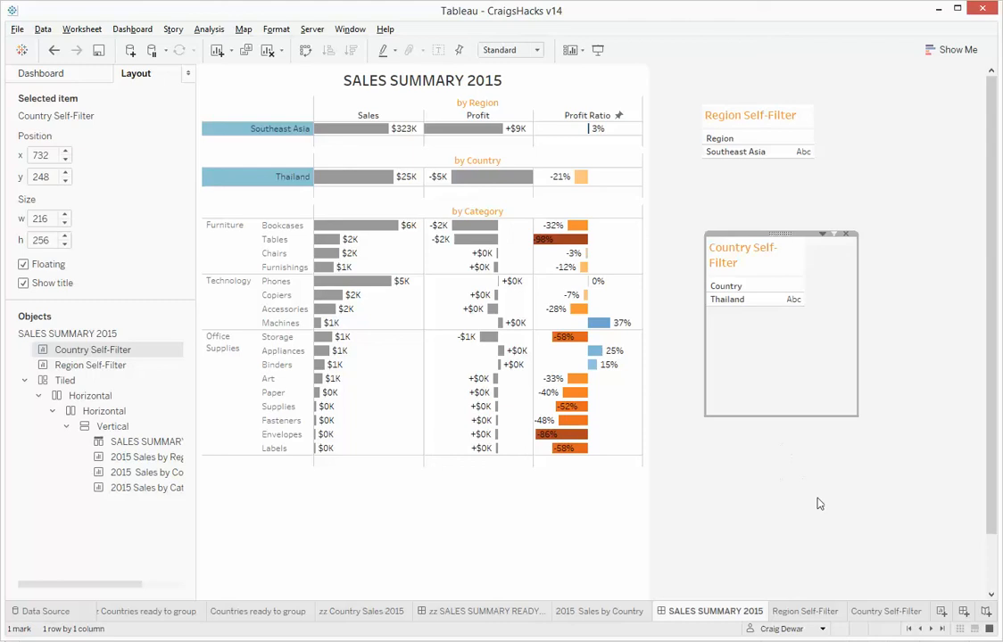
mouse_move(253, 194)
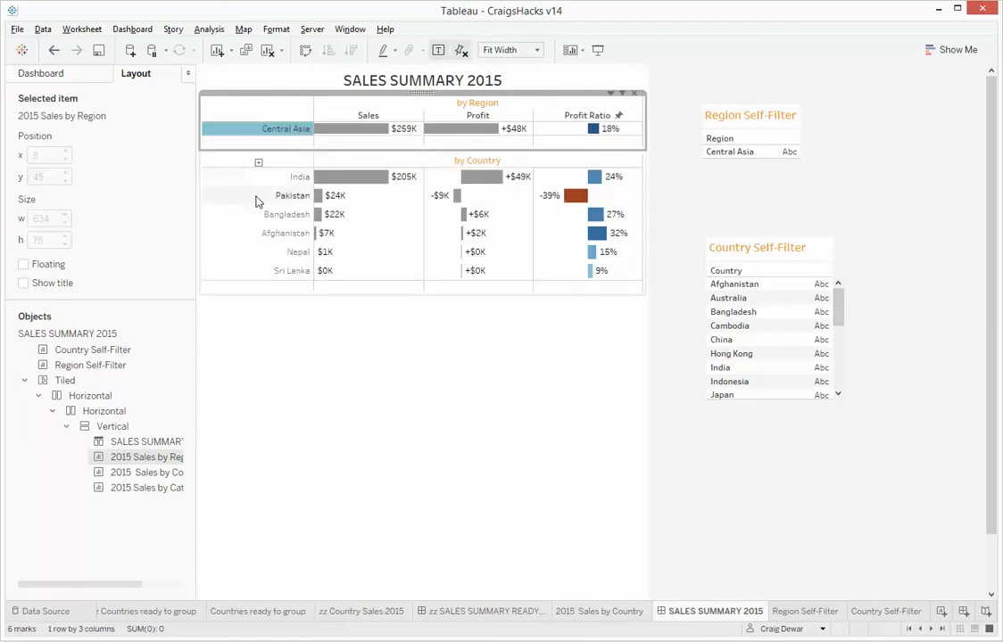
click(292, 195)
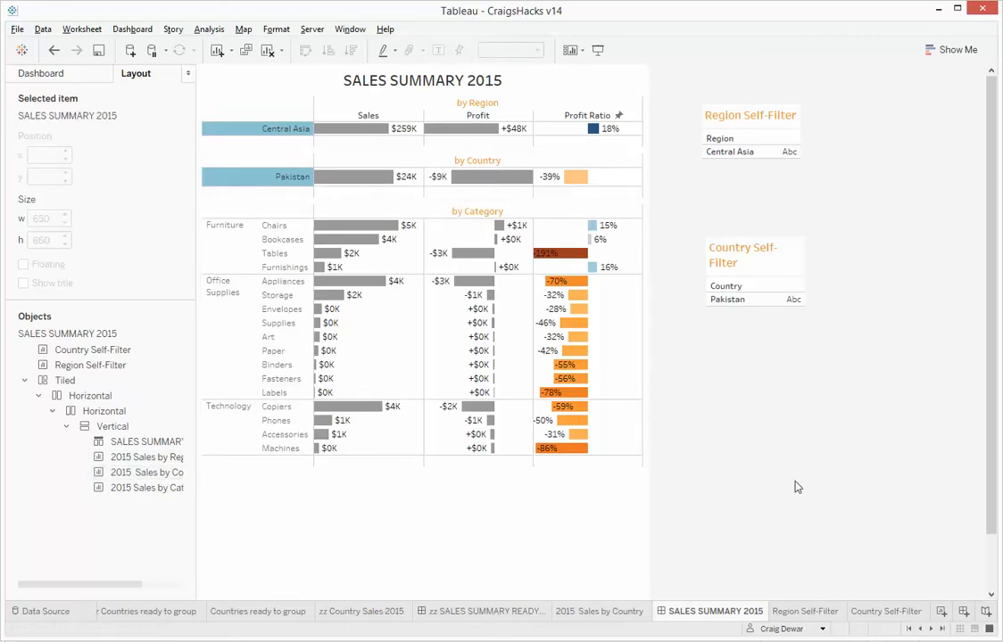
mouse_move(884, 483)
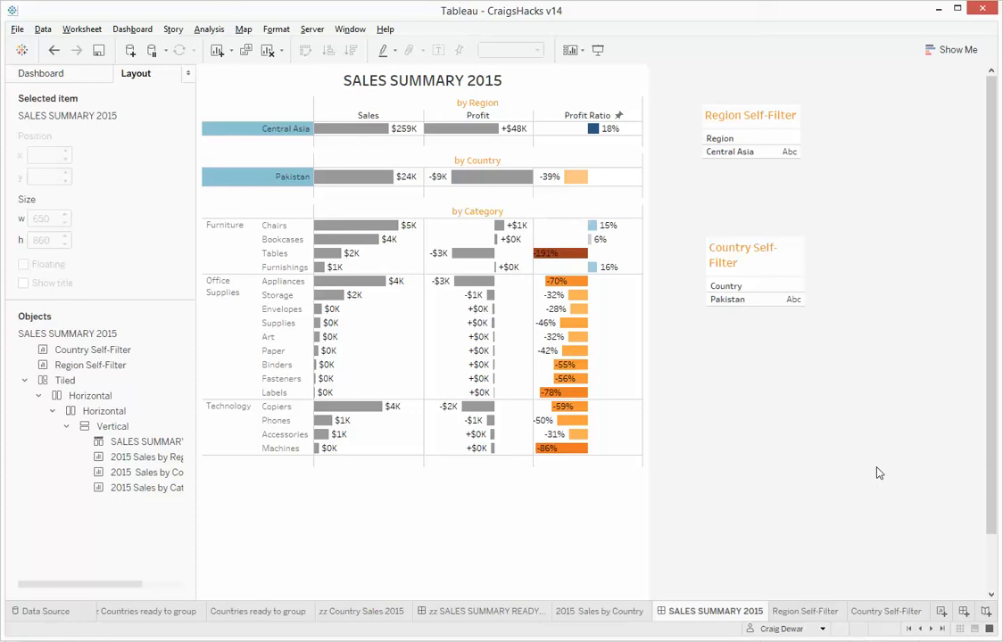
mouse_move(869, 473)
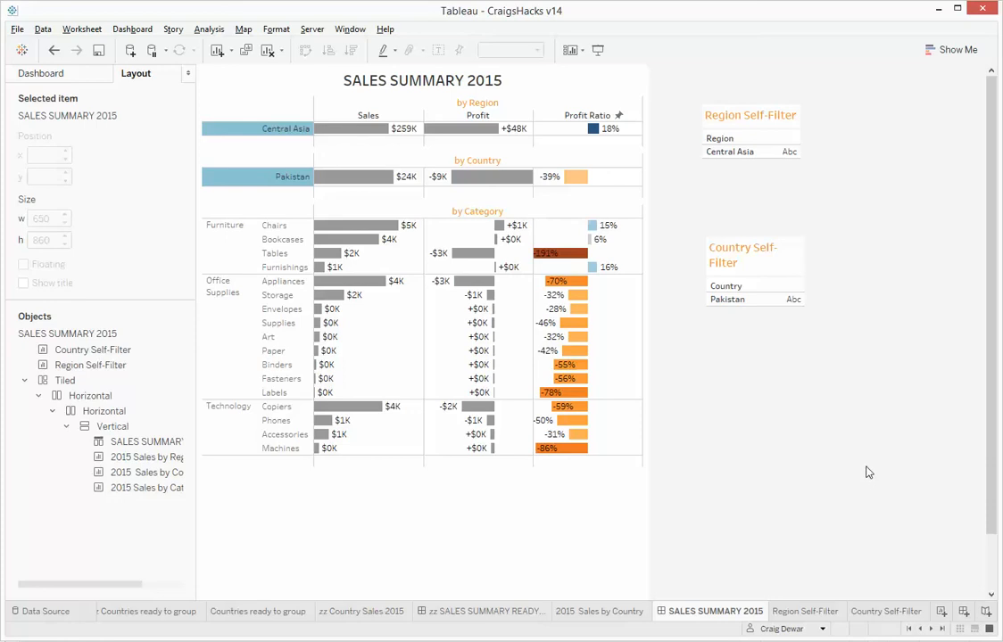